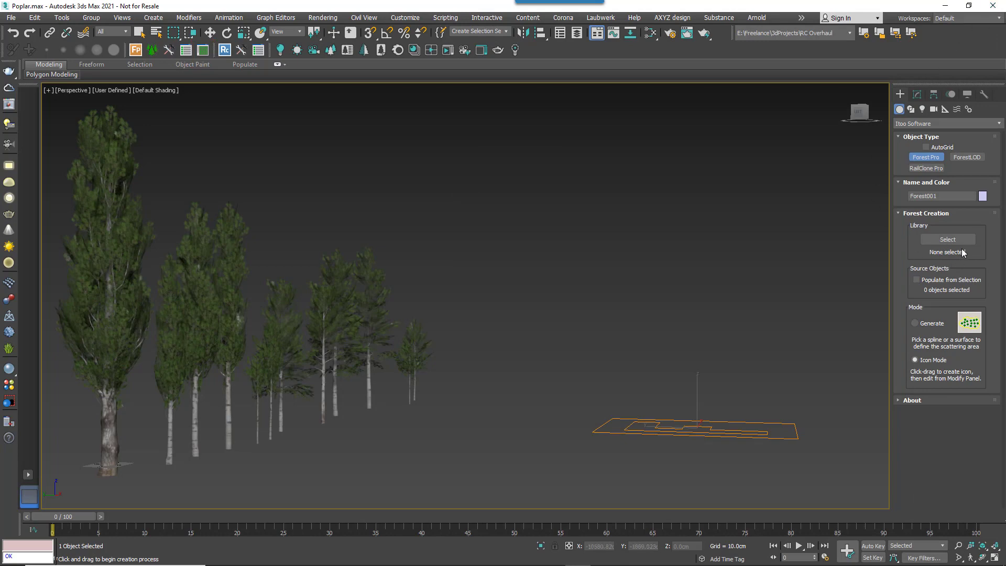
Step: Switch to the Forest object's Modify panel and launch the Library Browser at Poplars
click(947, 239)
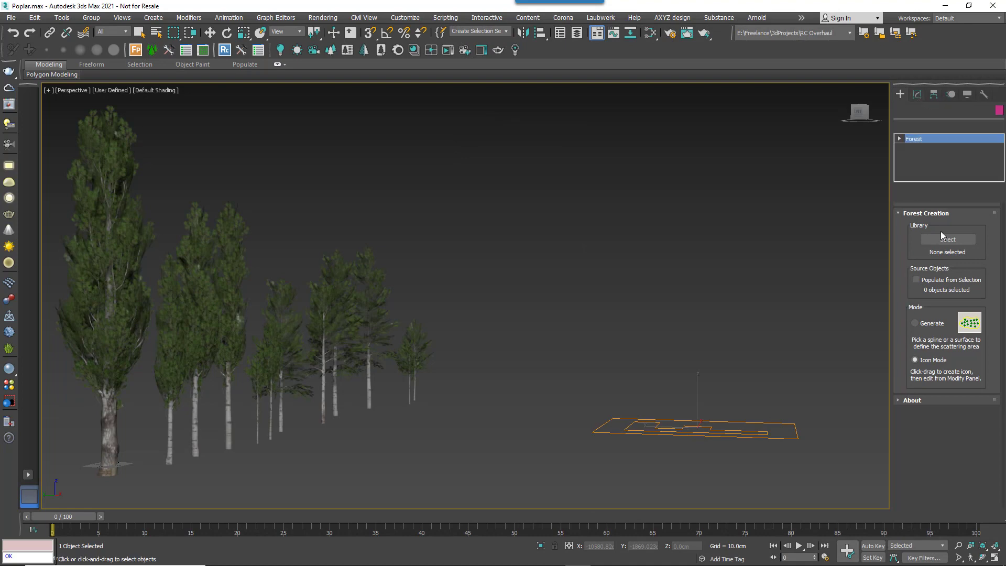
click(945, 238)
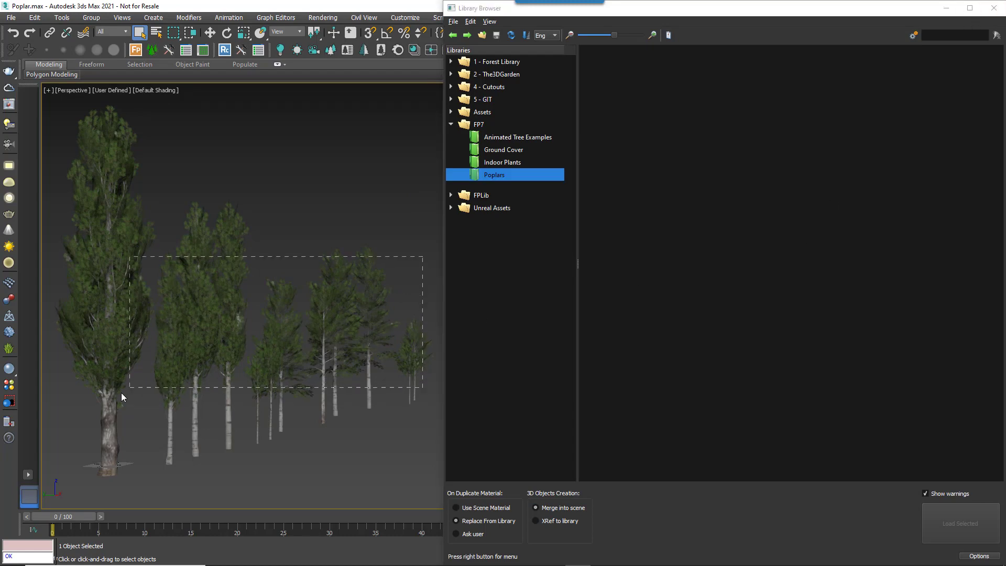
Step: Box-select all twelve poplar trees in the viewport
drag(132, 255, 422, 393)
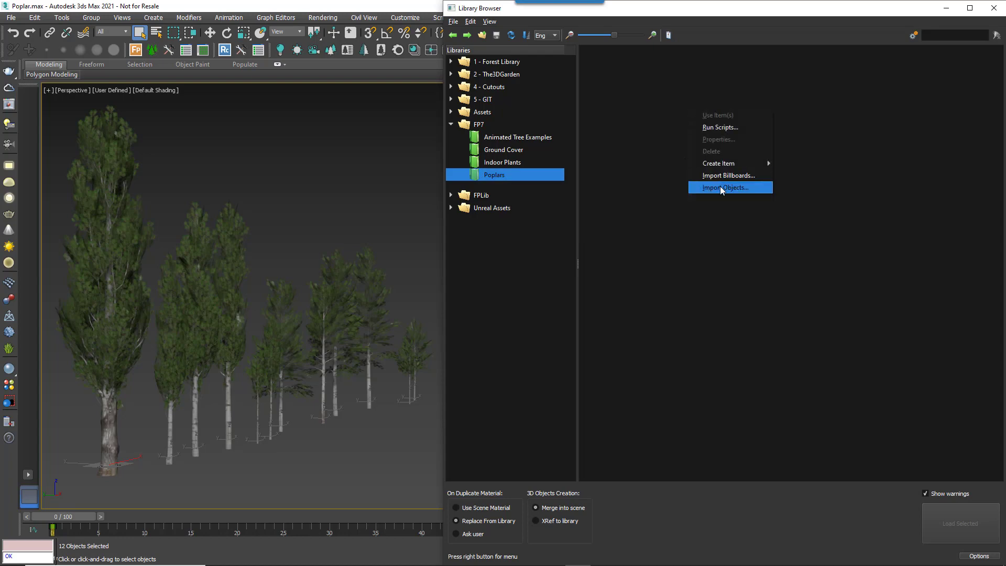
Step: In Import Objects, name the files Poplars.max and Poplars.mat with thumbnail size 600
click(725, 187)
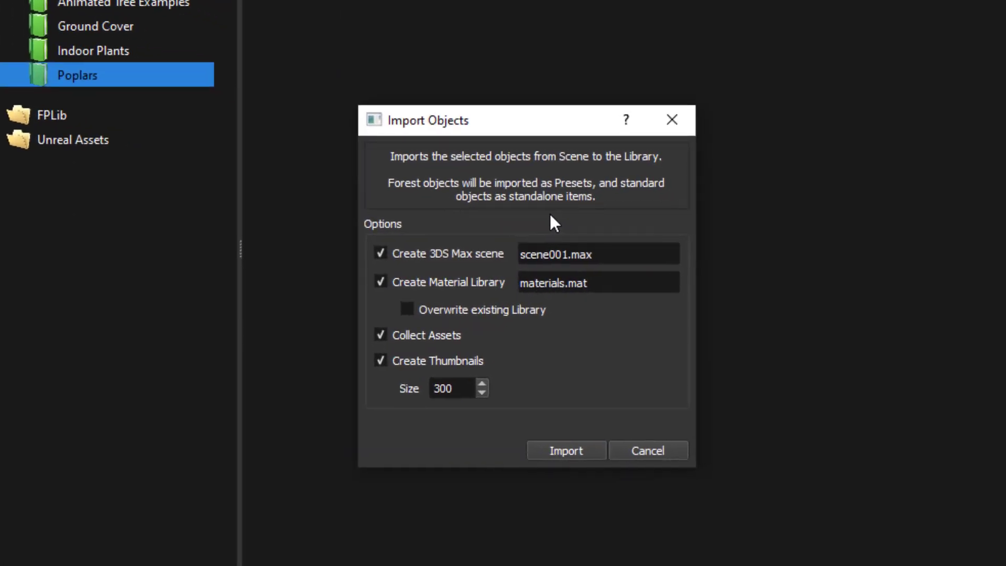
mouse_move(751, 231)
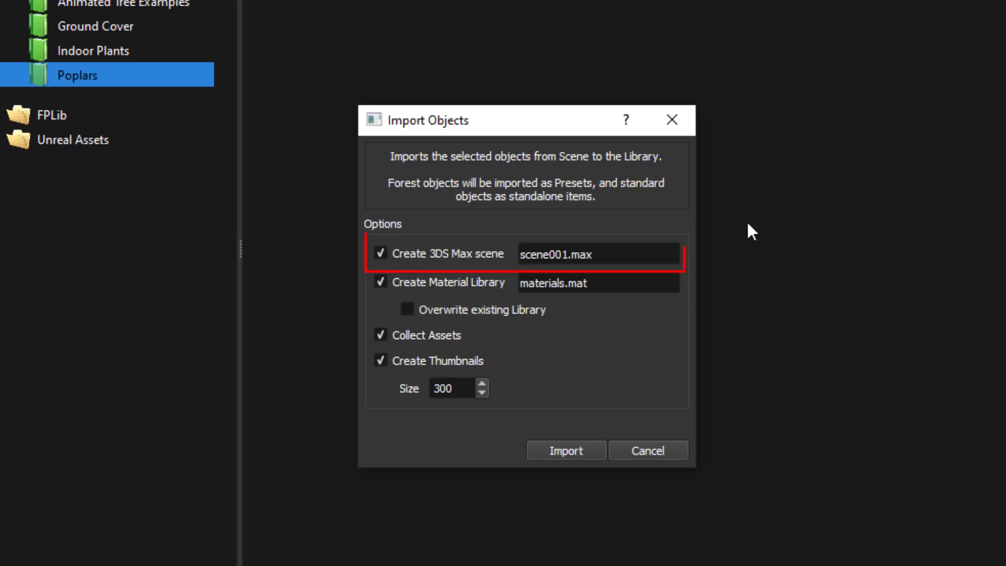
click(598, 253)
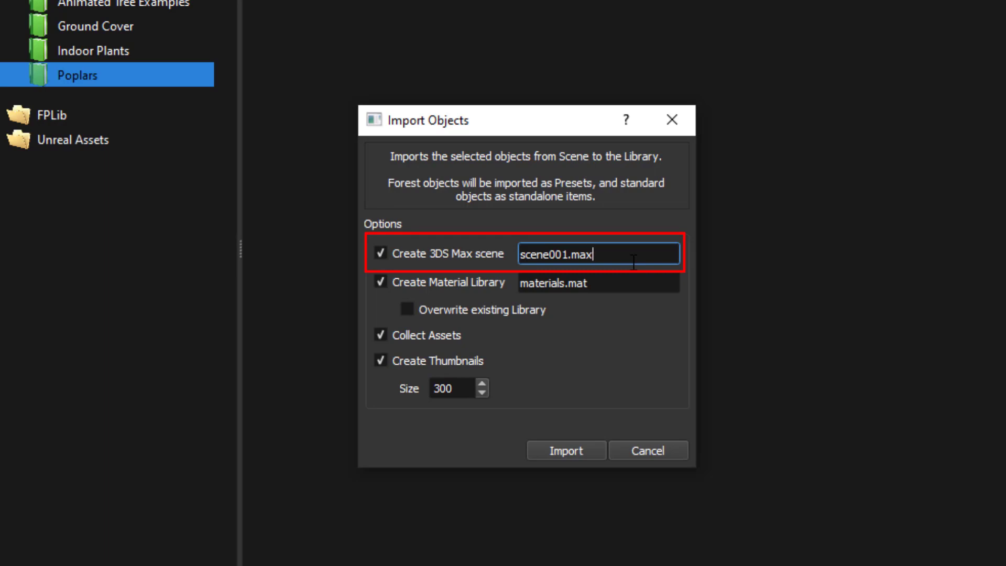
double_click(548, 253)
text(Poplars)
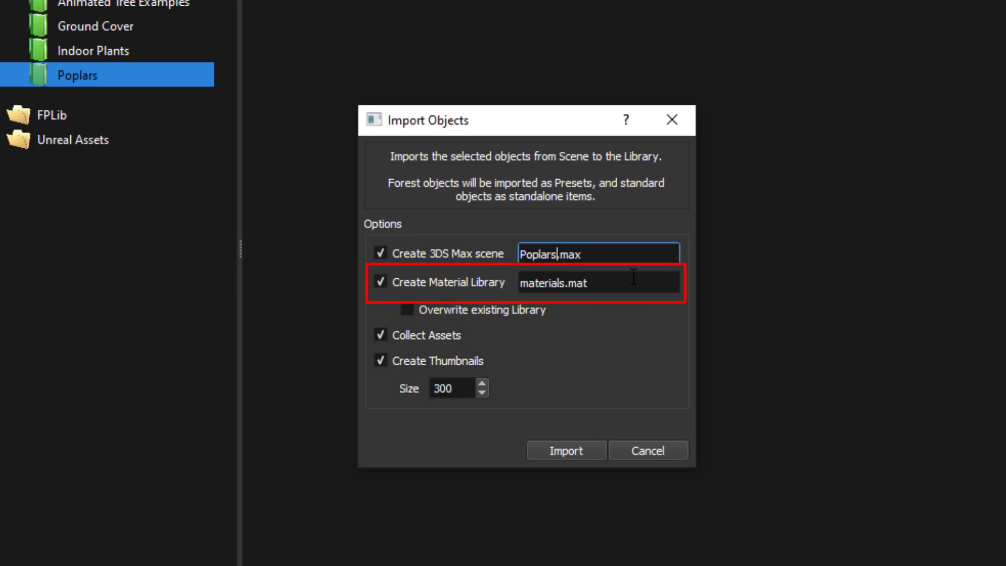
click(597, 282)
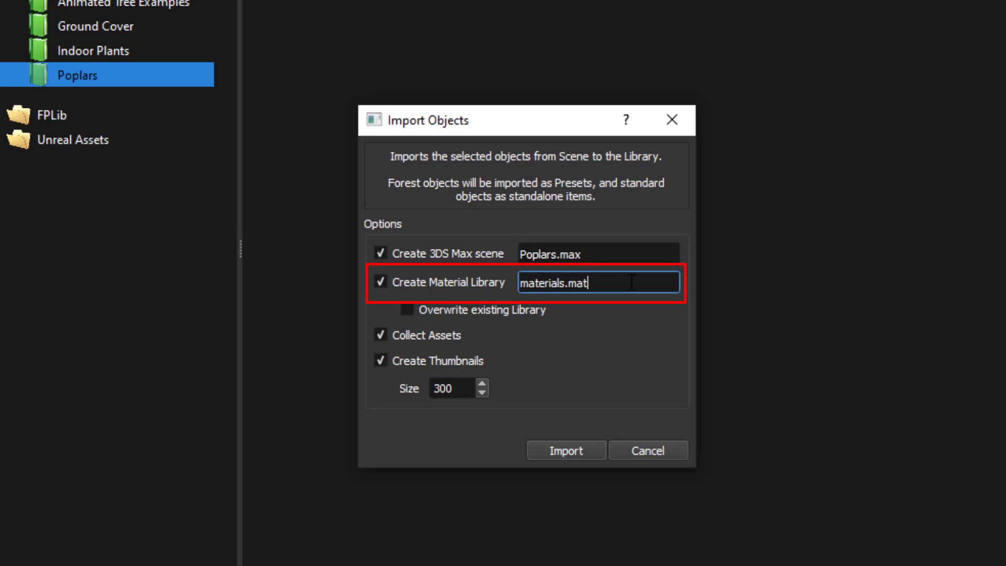
double_click(543, 282)
text(Popl)
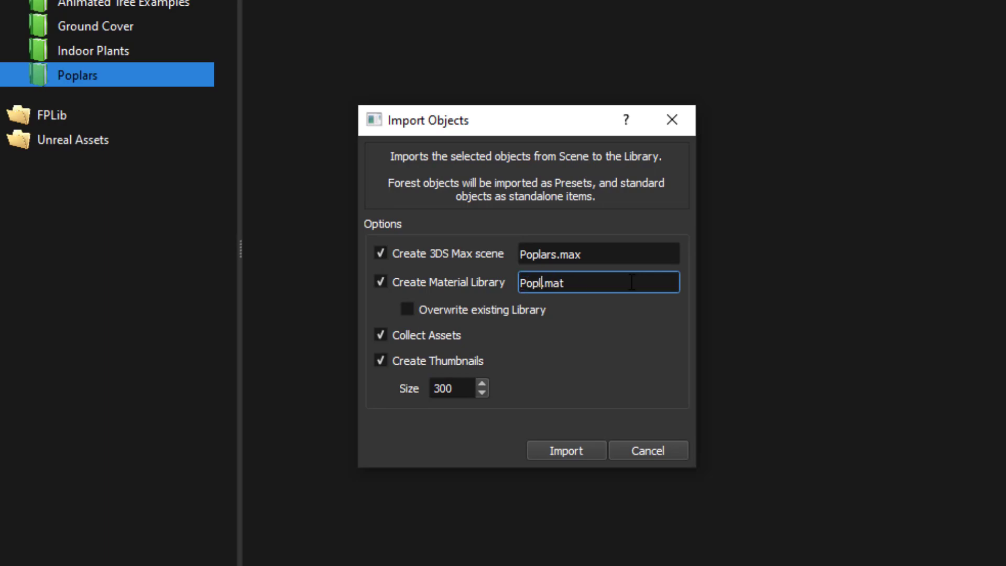
text(ars)
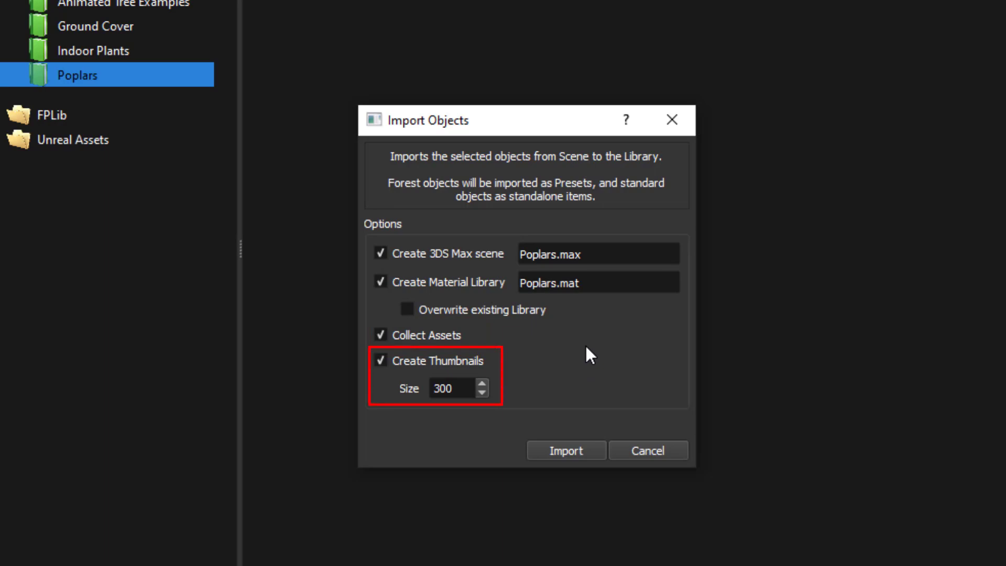
mouse_move(457, 367)
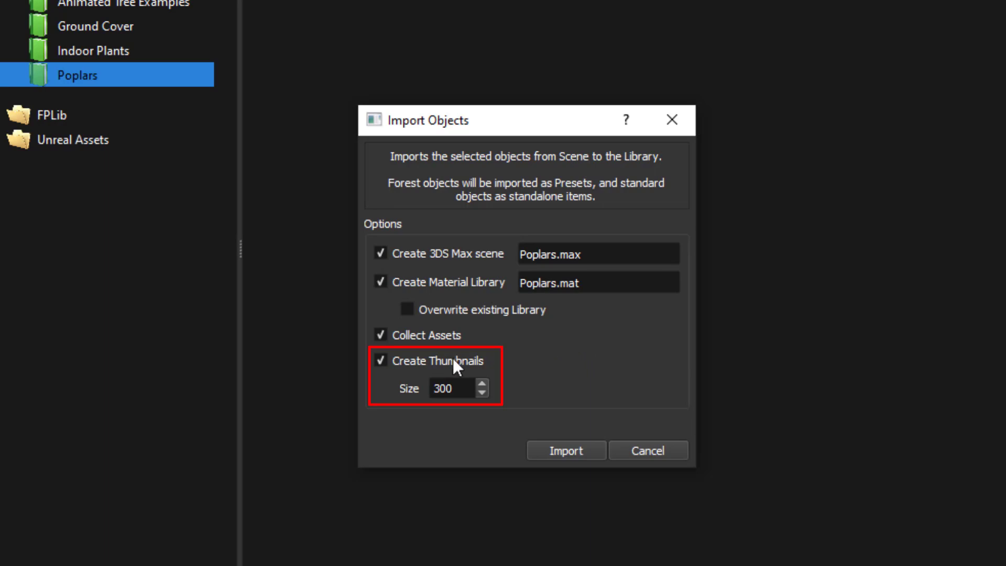
click(452, 388)
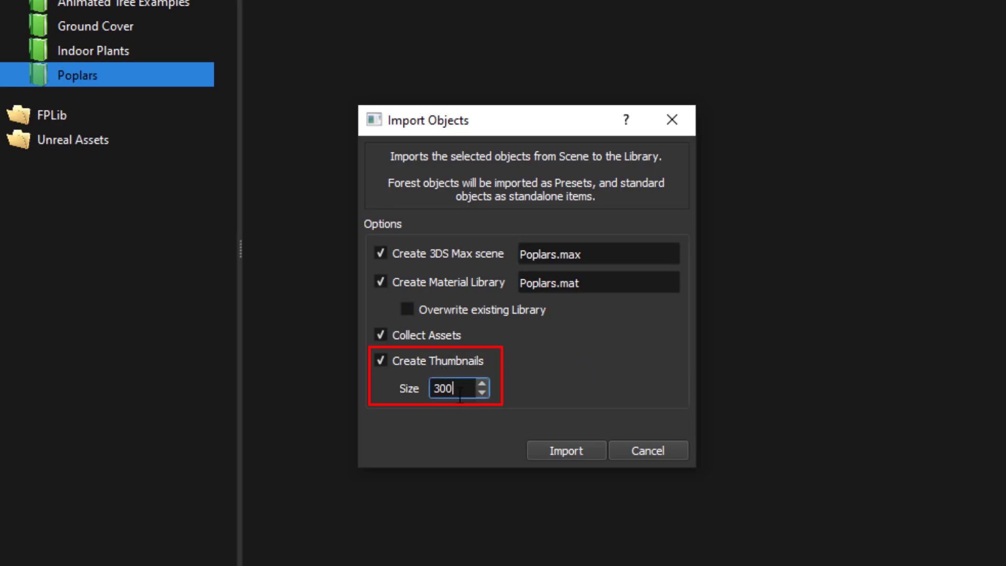
text(500)
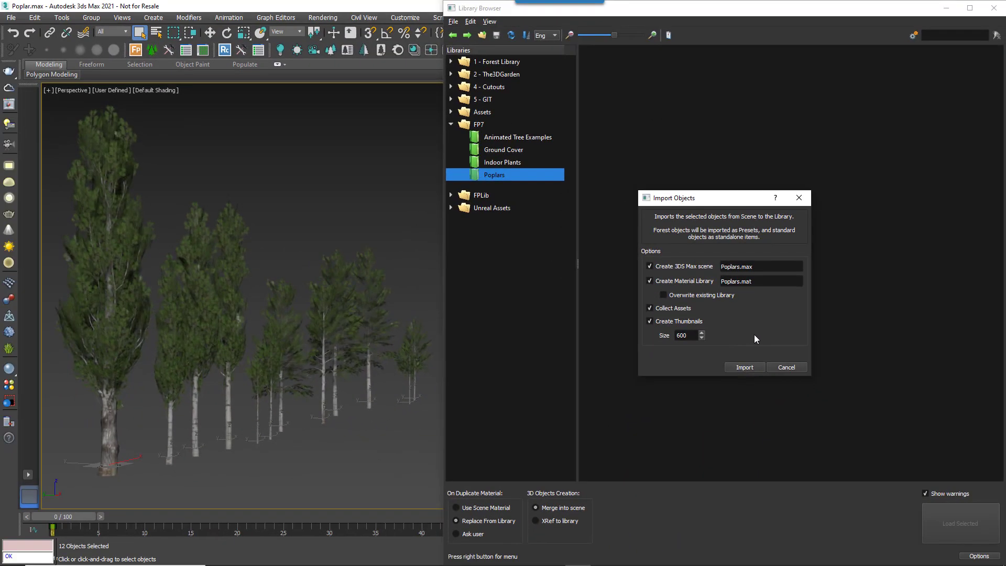
Step: Import the twelve poplars into the Poplars library and acknowledge the success message
click(744, 367)
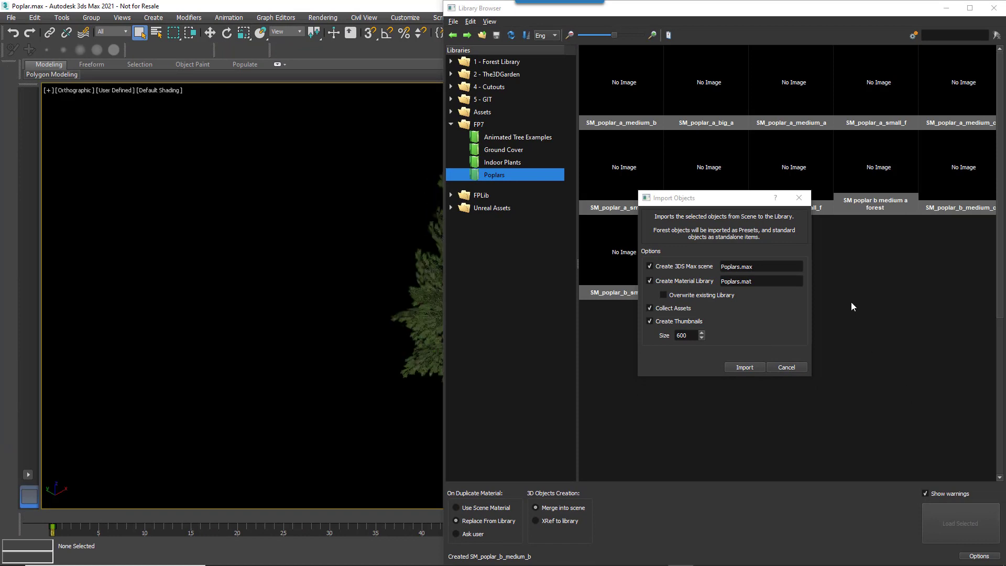
click(744, 367)
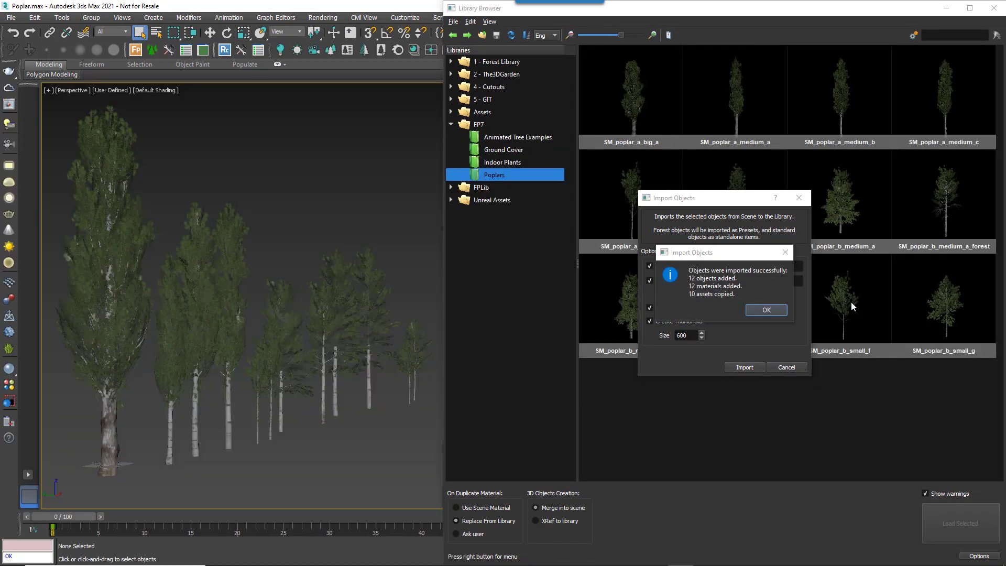
click(765, 310)
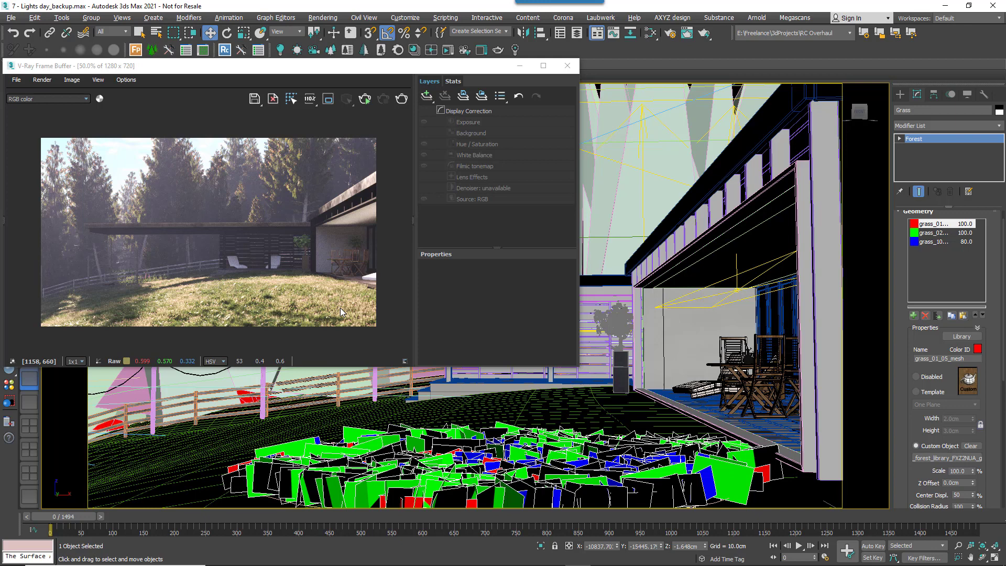
mouse_move(284, 319)
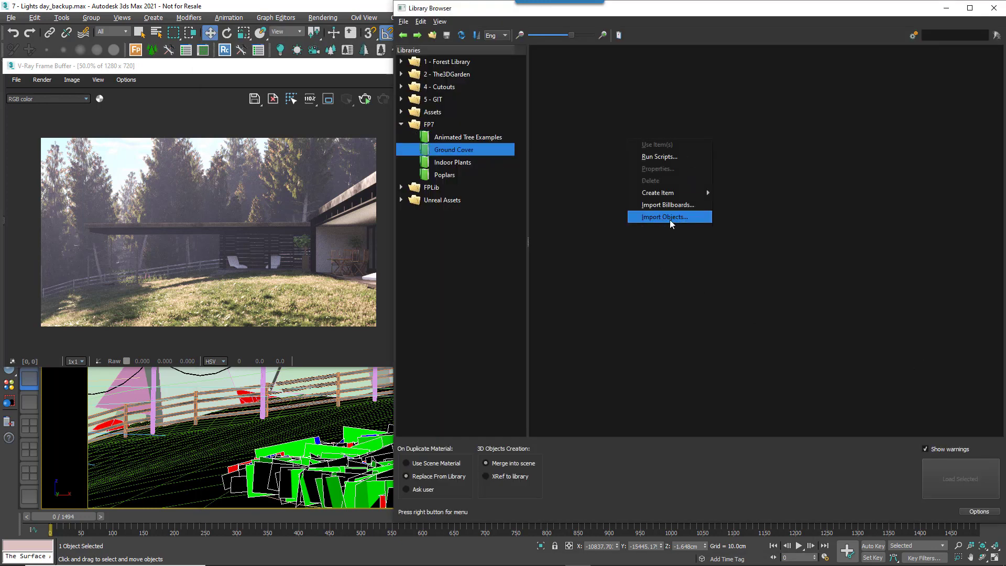
Step: Choose Import Objects to add the grass scene's Grass scatter to Ground Cover
click(662, 217)
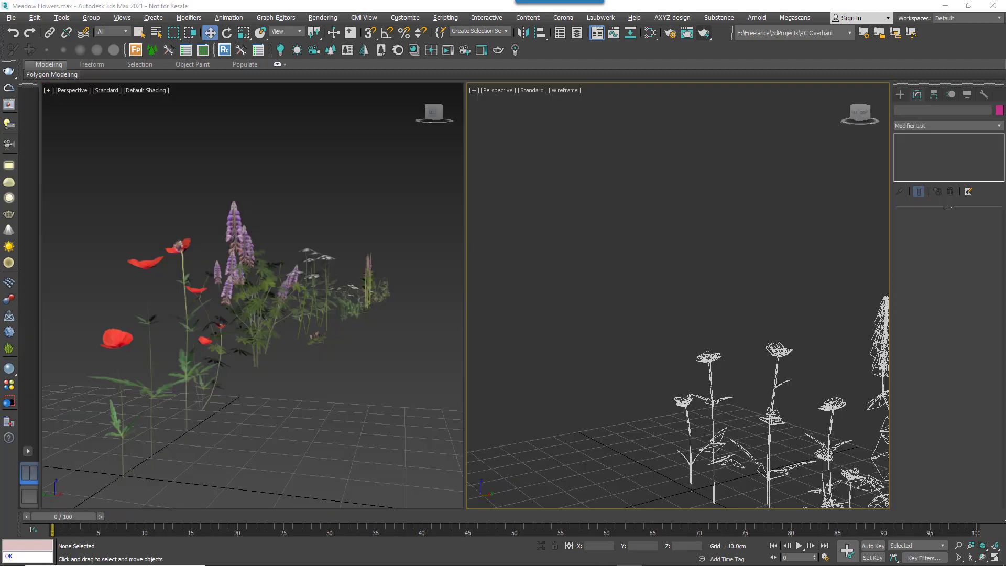
mouse_move(515, 377)
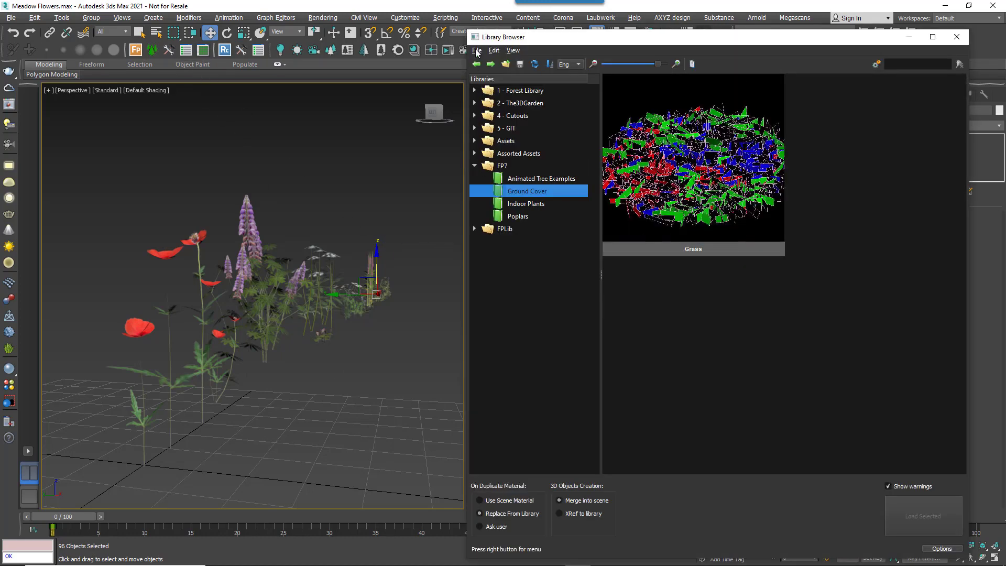
Step: Open the Library Browser's File menu with Ground Cover showing the Grass item
click(476, 51)
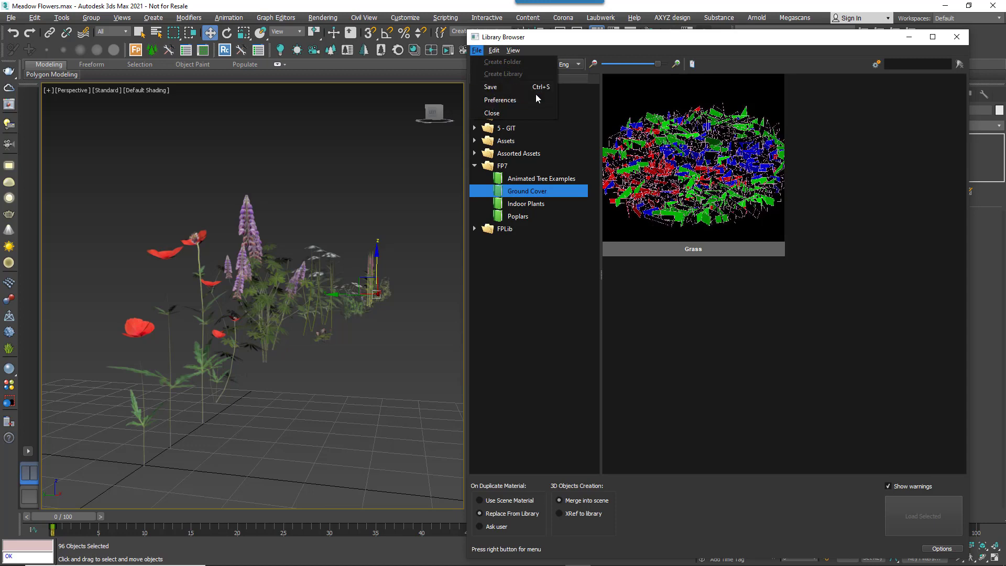
mouse_move(500, 100)
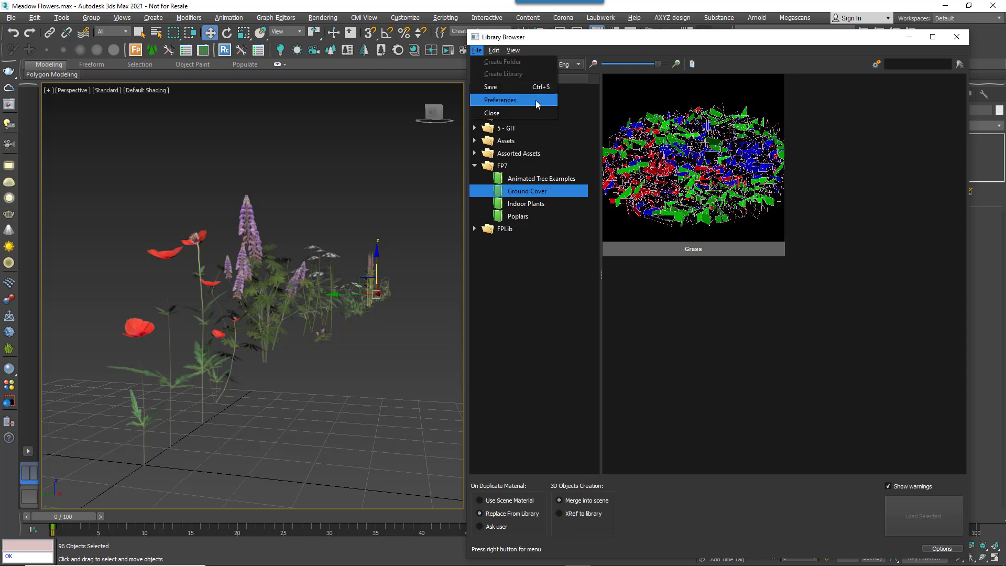
Step: Add D:\Assets\Unreal as a new library path in the browser preferences
click(499, 99)
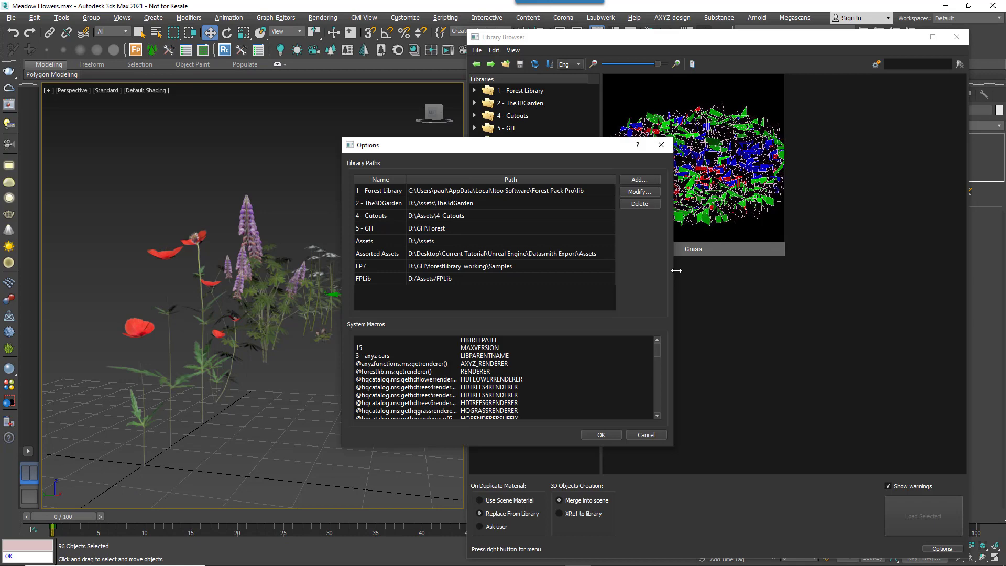
click(637, 180)
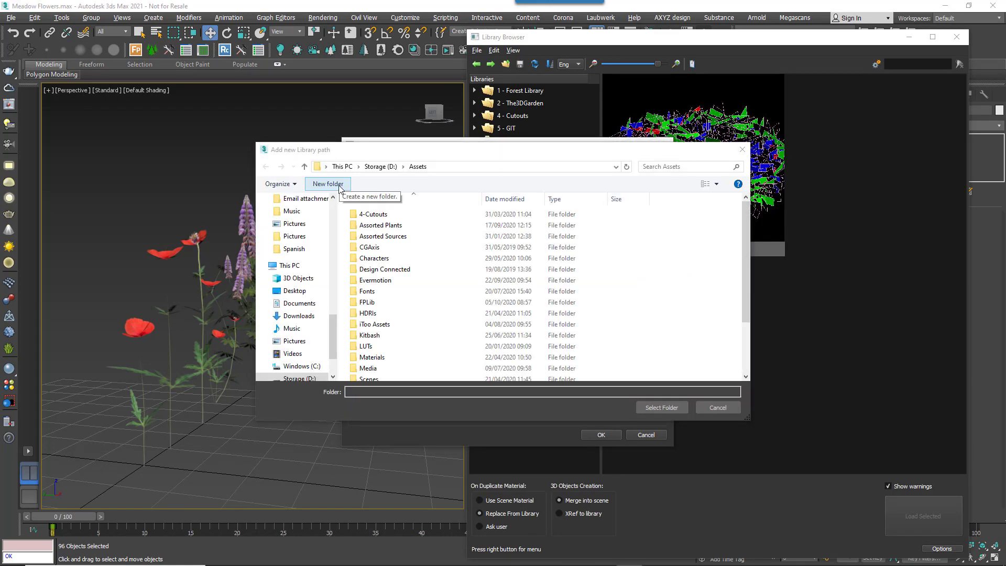
click(328, 183)
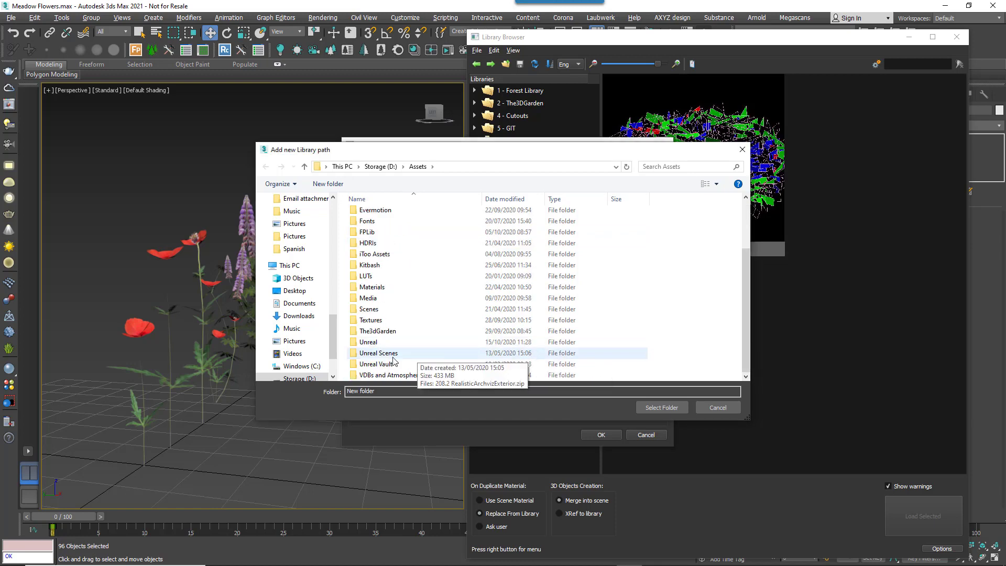
click(368, 341)
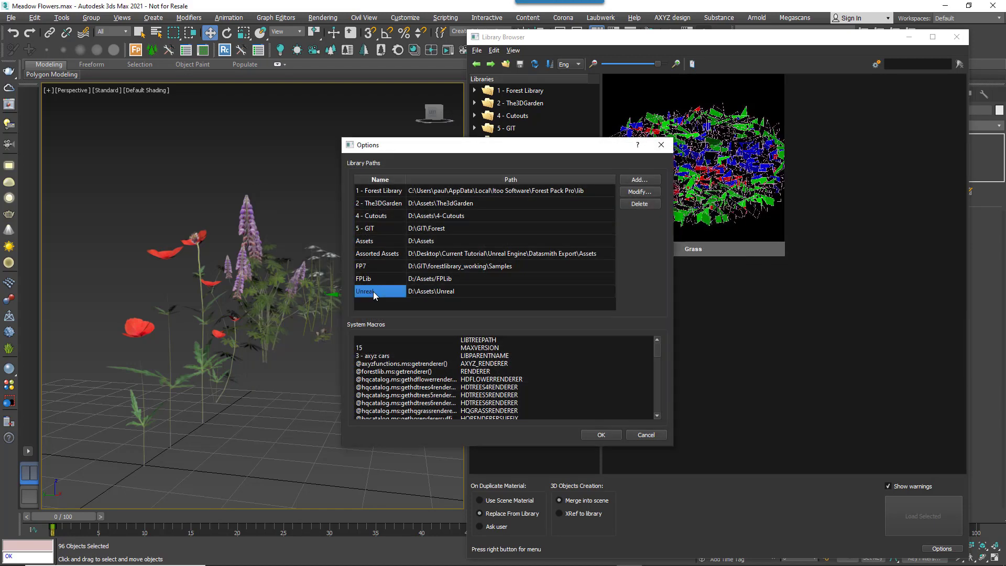
Step: Rename the new path to Unreal Assets and confirm the options
double_click(365, 290)
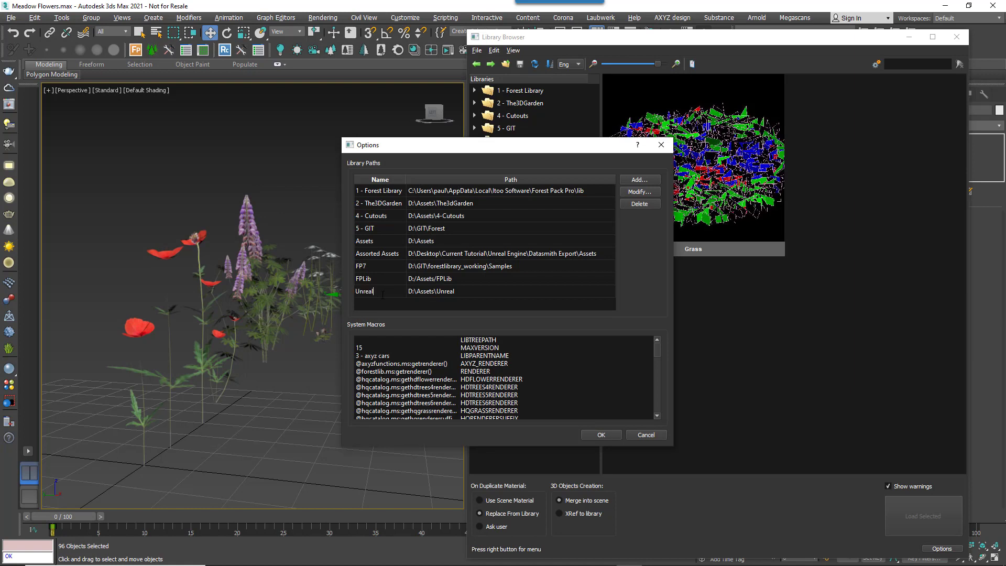
text(Assets)
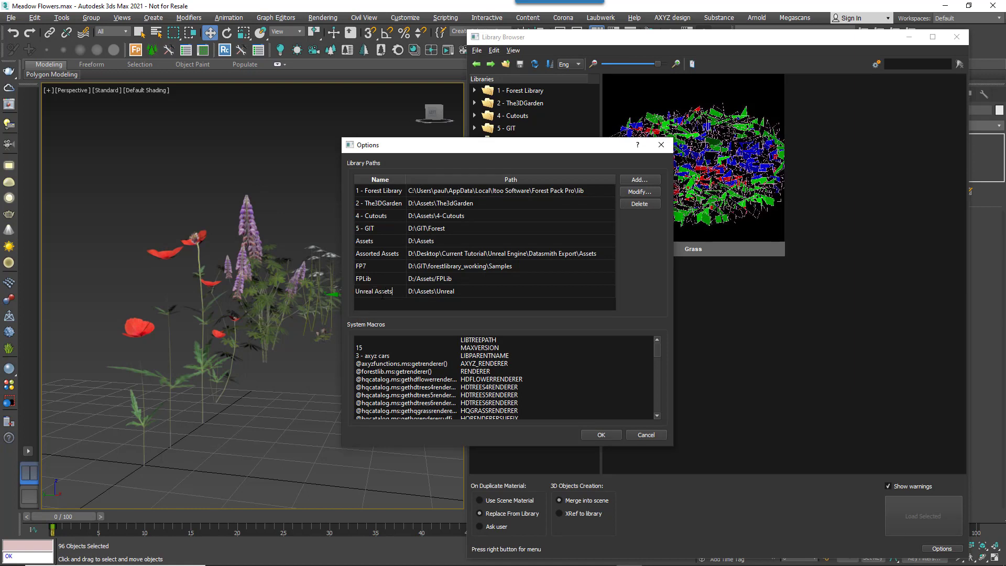
click(372, 291)
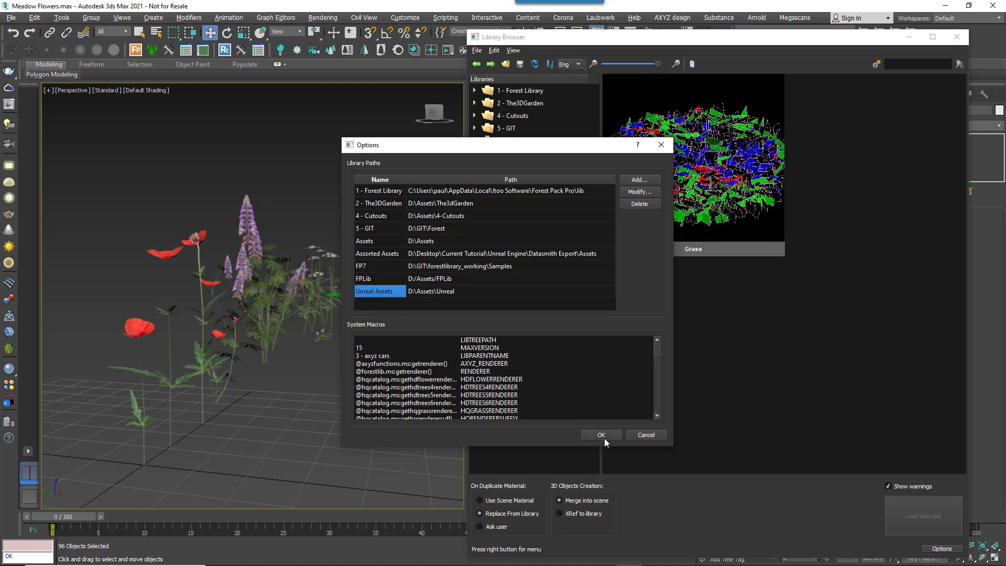
click(599, 434)
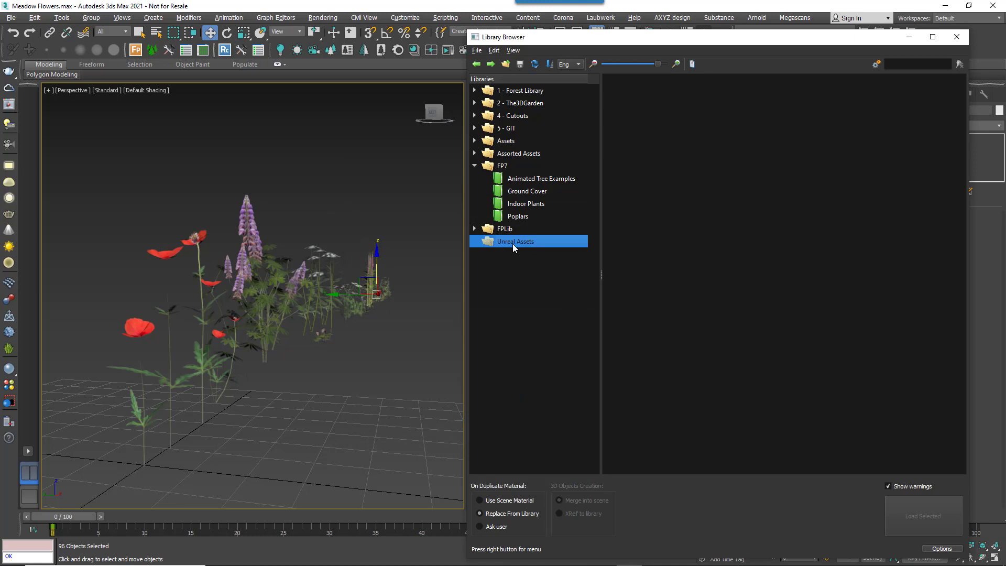
Step: Create a new library under Unreal Assets and rename it Flowers
right_click(514, 241)
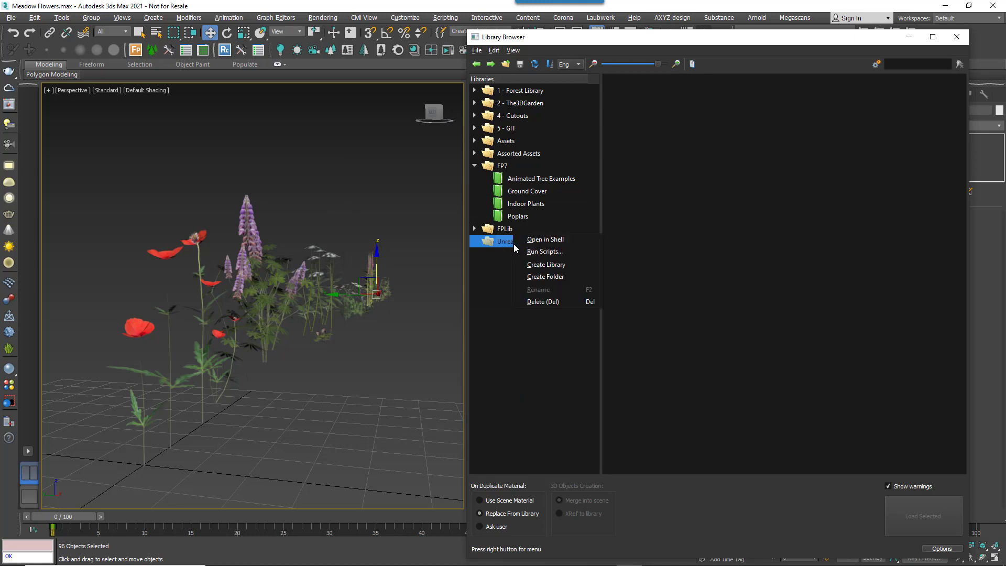
click(546, 264)
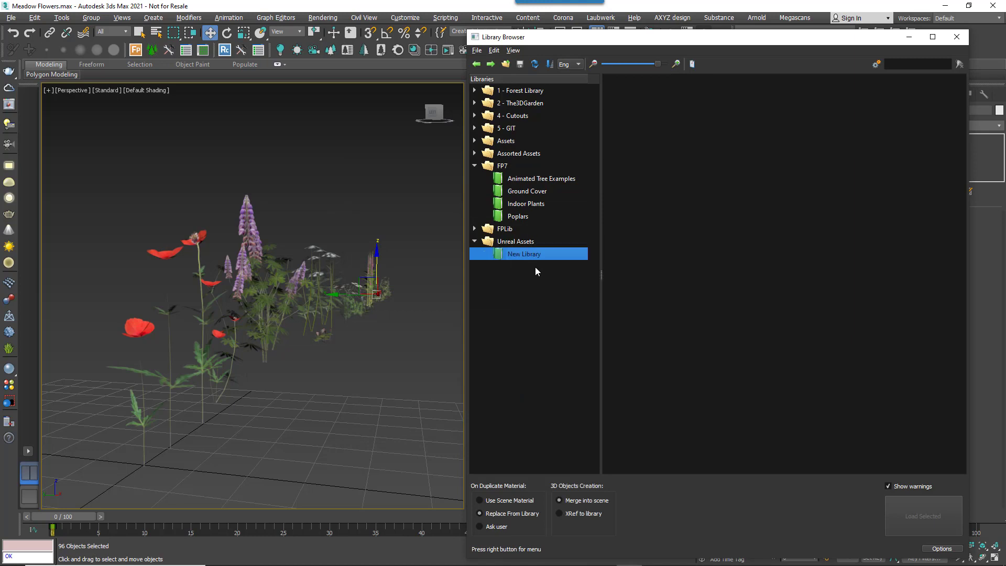
double_click(523, 253)
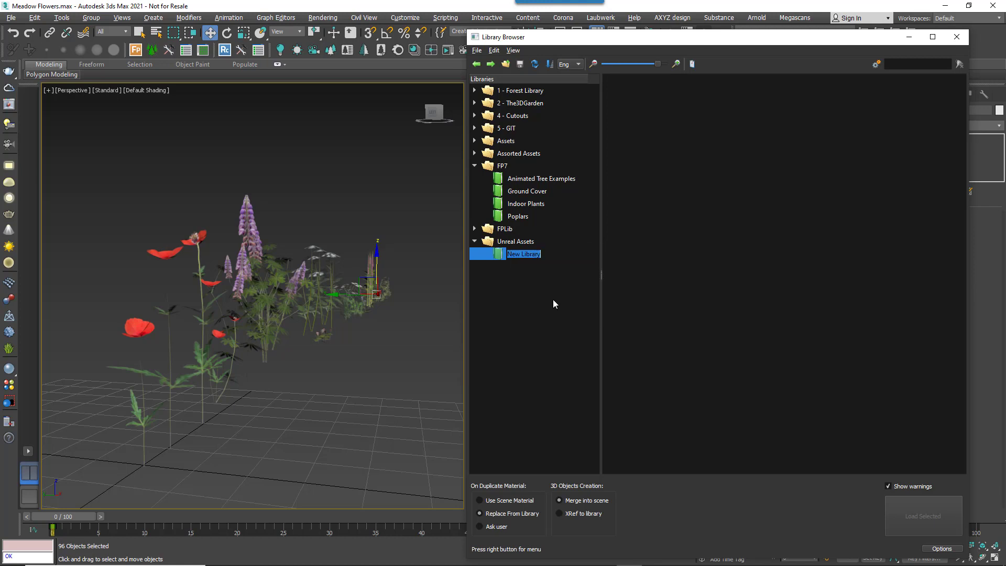
text(Flowers)
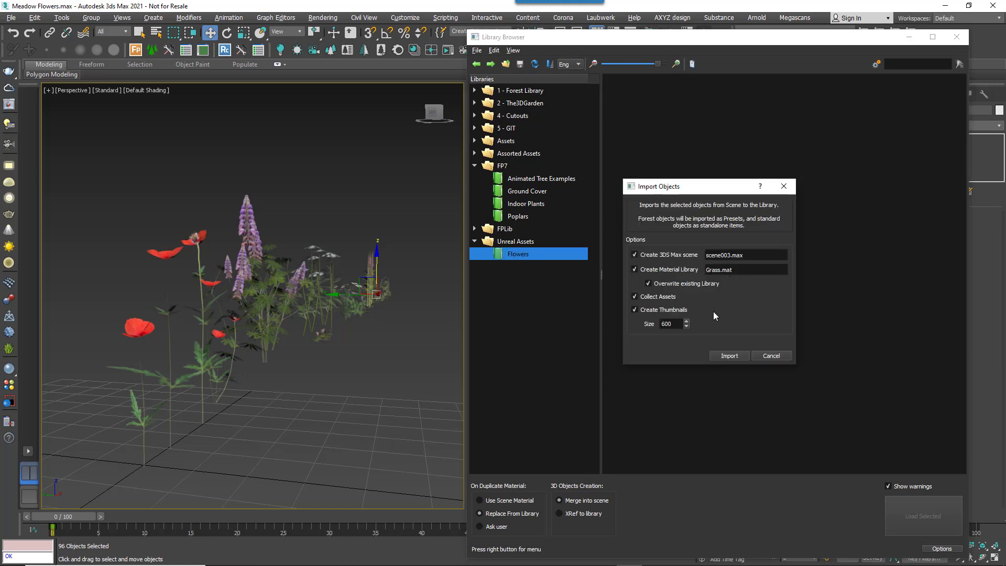
Step: Run the import with thumbnails enabled, bringing the selected flowers into Flowers
click(729, 355)
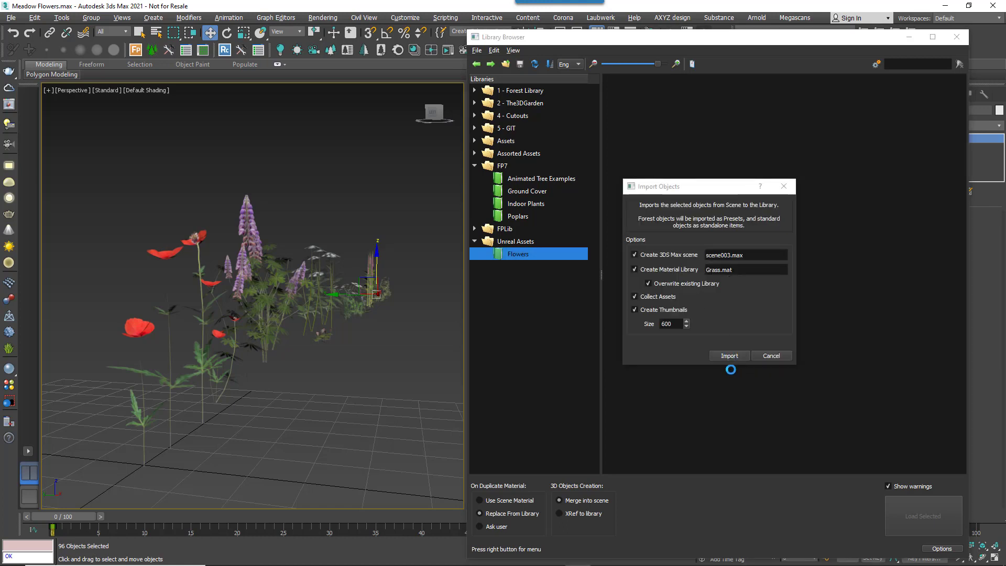
click(728, 355)
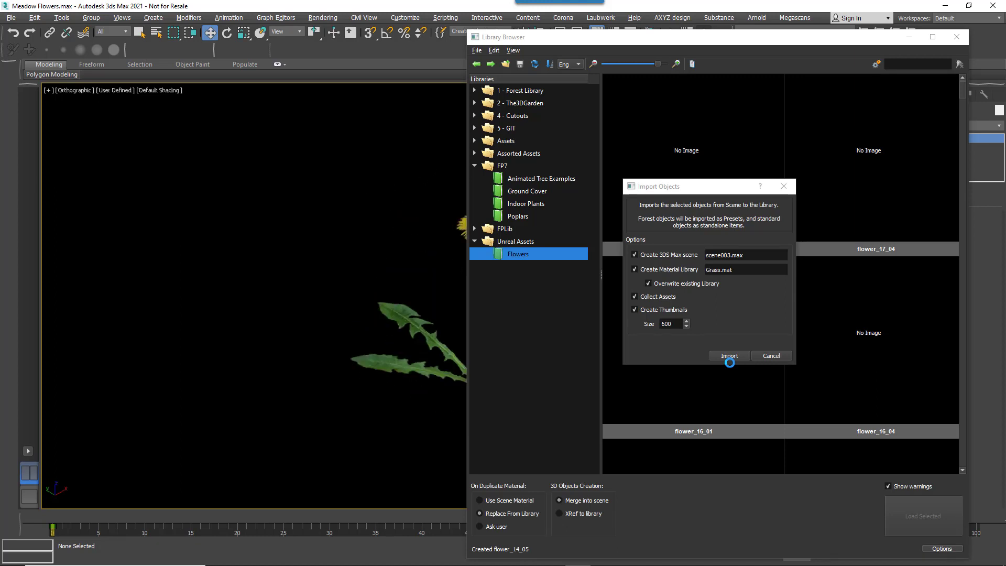
click(729, 355)
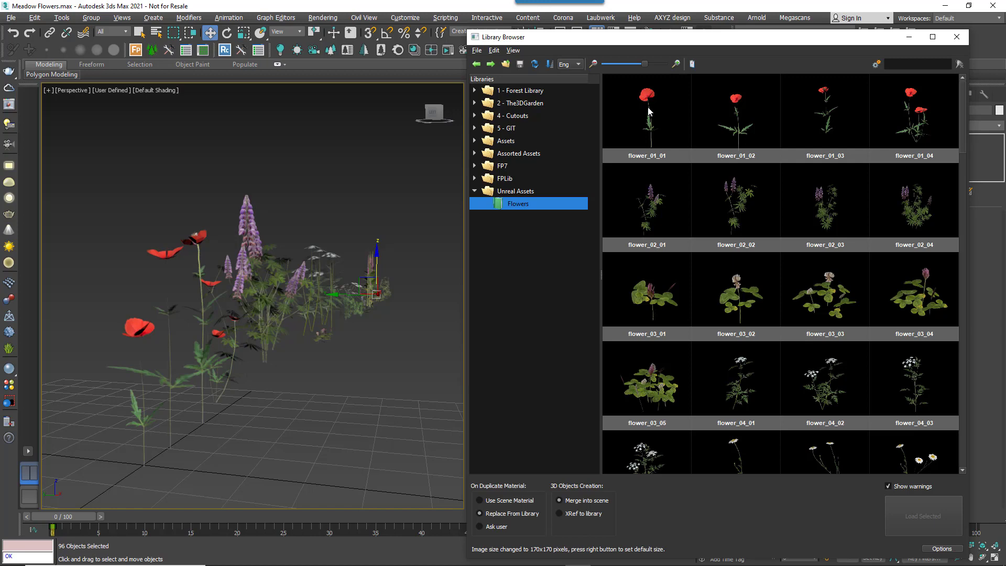
Step: Select 19 flower presets, including poppies and lupins, then enter filter text 'pin'
click(825, 384)
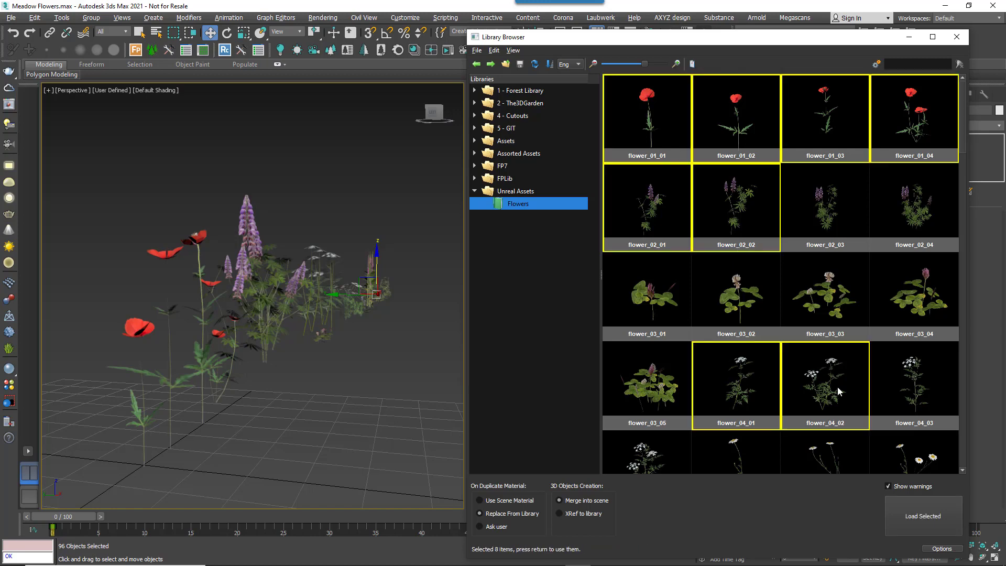
scroll(down, 3)
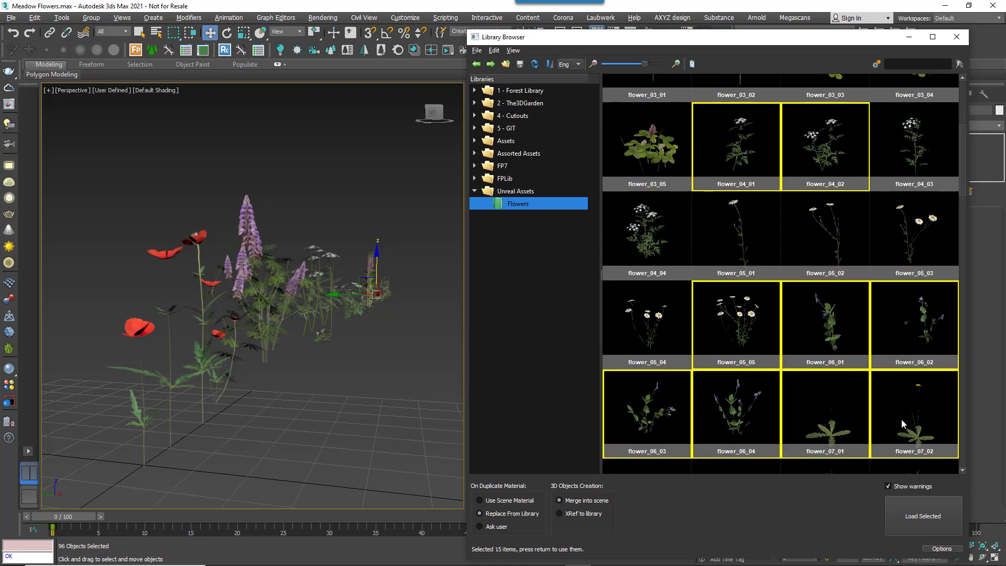
scroll(down, 3)
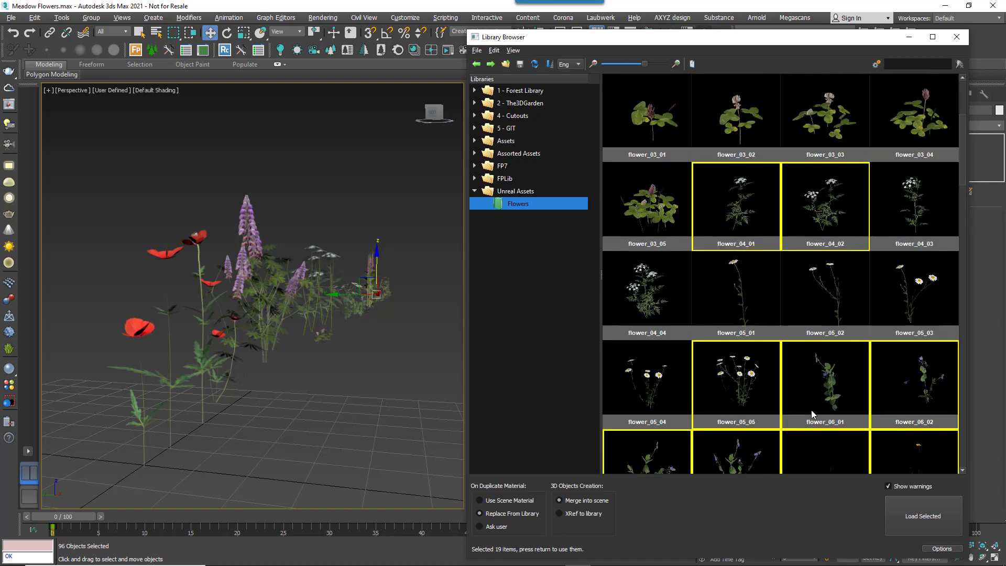
scroll(up, 3)
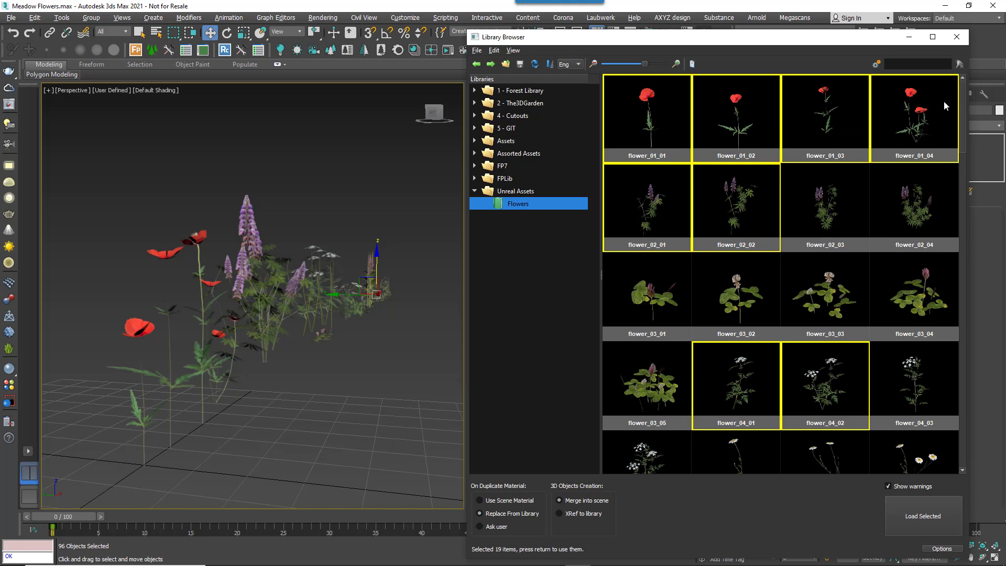
text(pin)
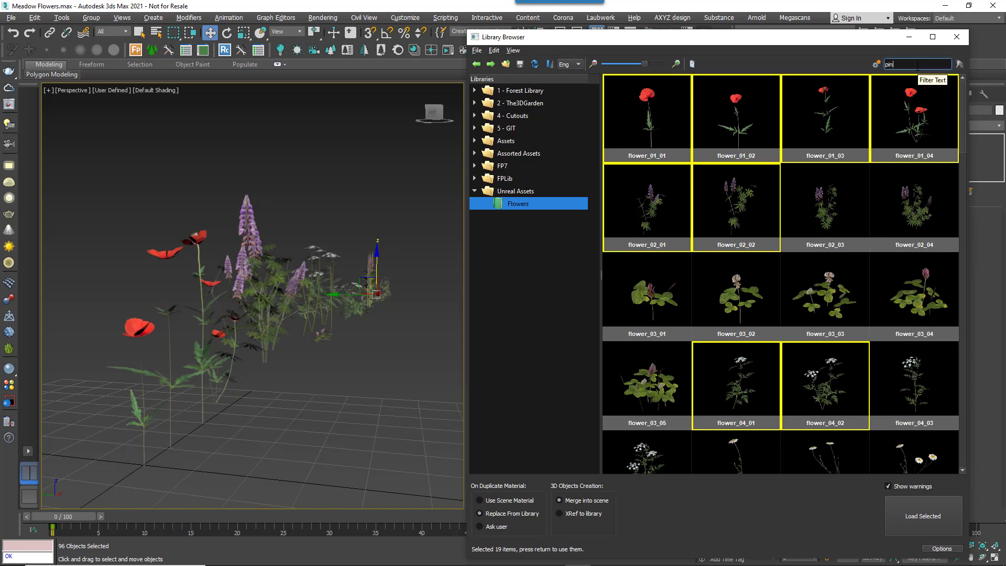